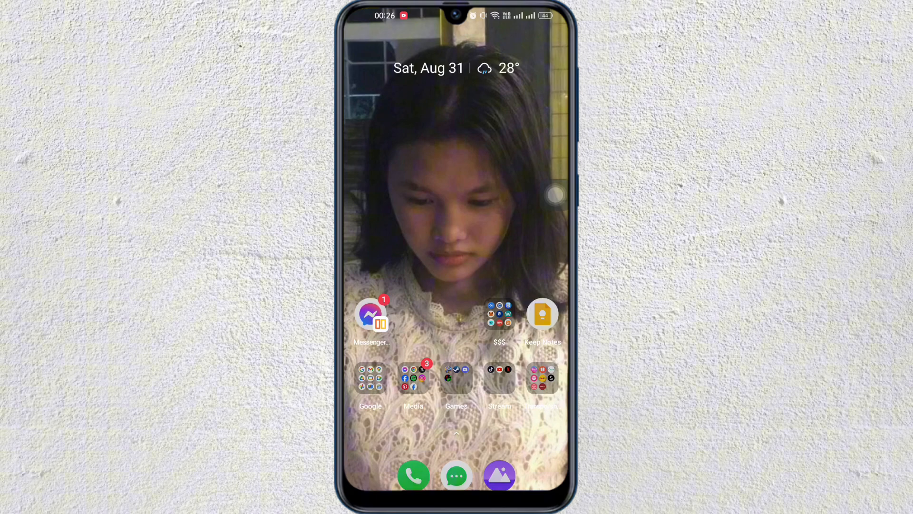
Launch Google Play Store from the Google folder and bring up the account menu.
left_click(370, 382)
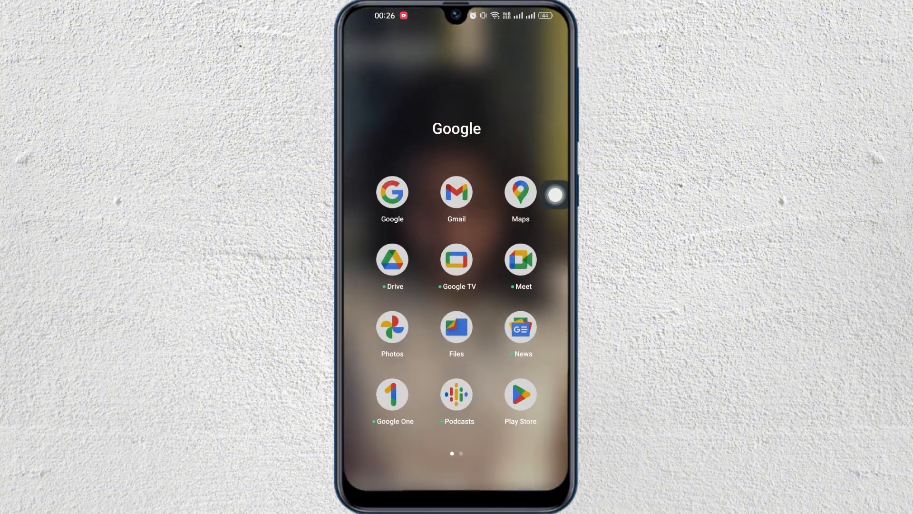
left_click(520, 394)
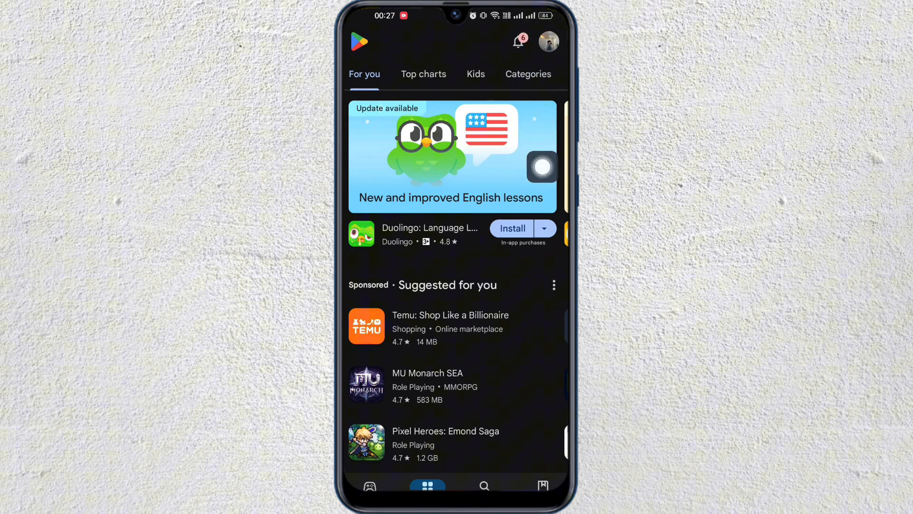
left_click(548, 40)
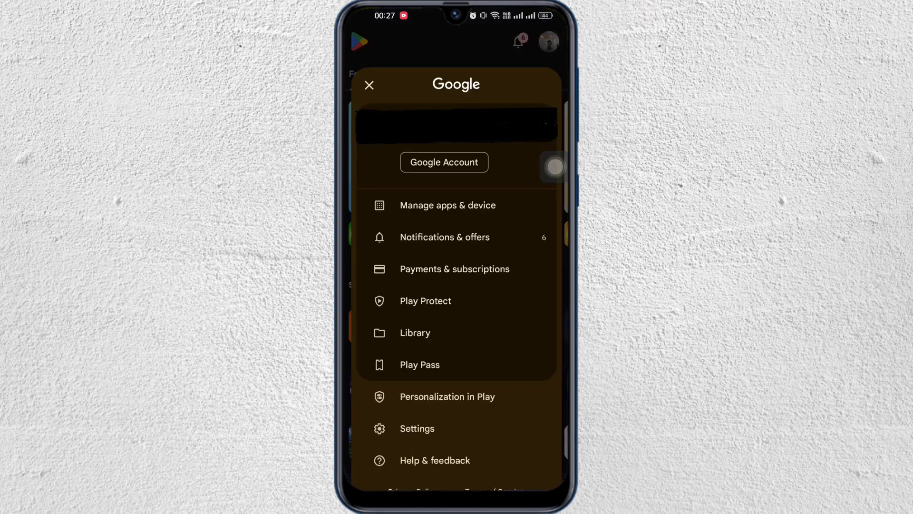
Go to Payments & subscriptions, then the Payment methods page listing Add paysafecard.
left_click(412, 268)
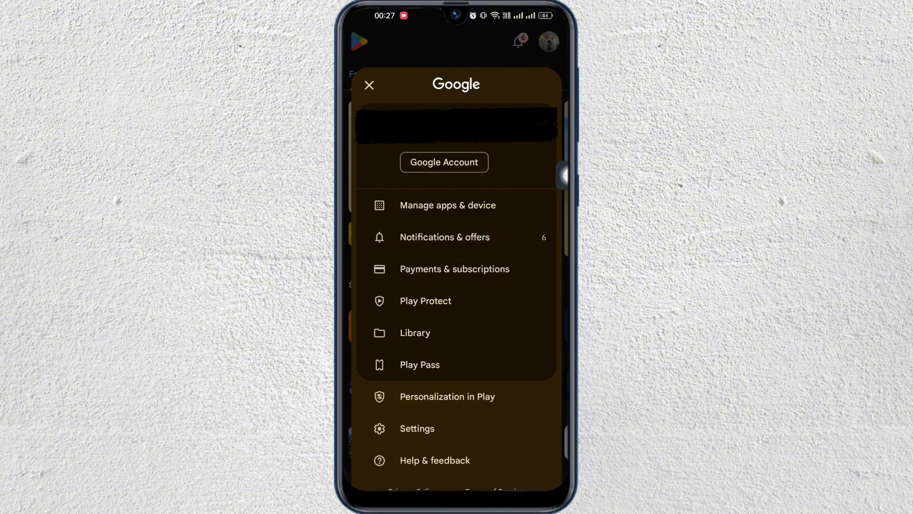
left_click(453, 268)
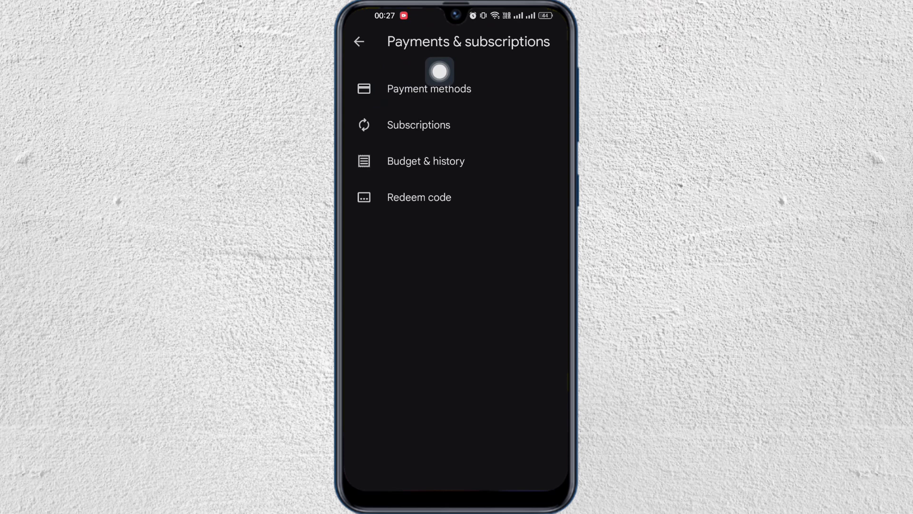
left_click(429, 88)
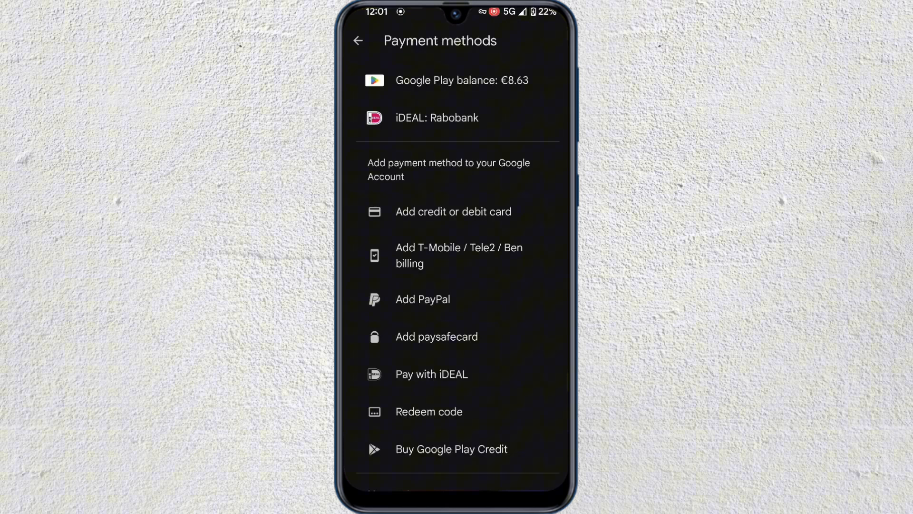